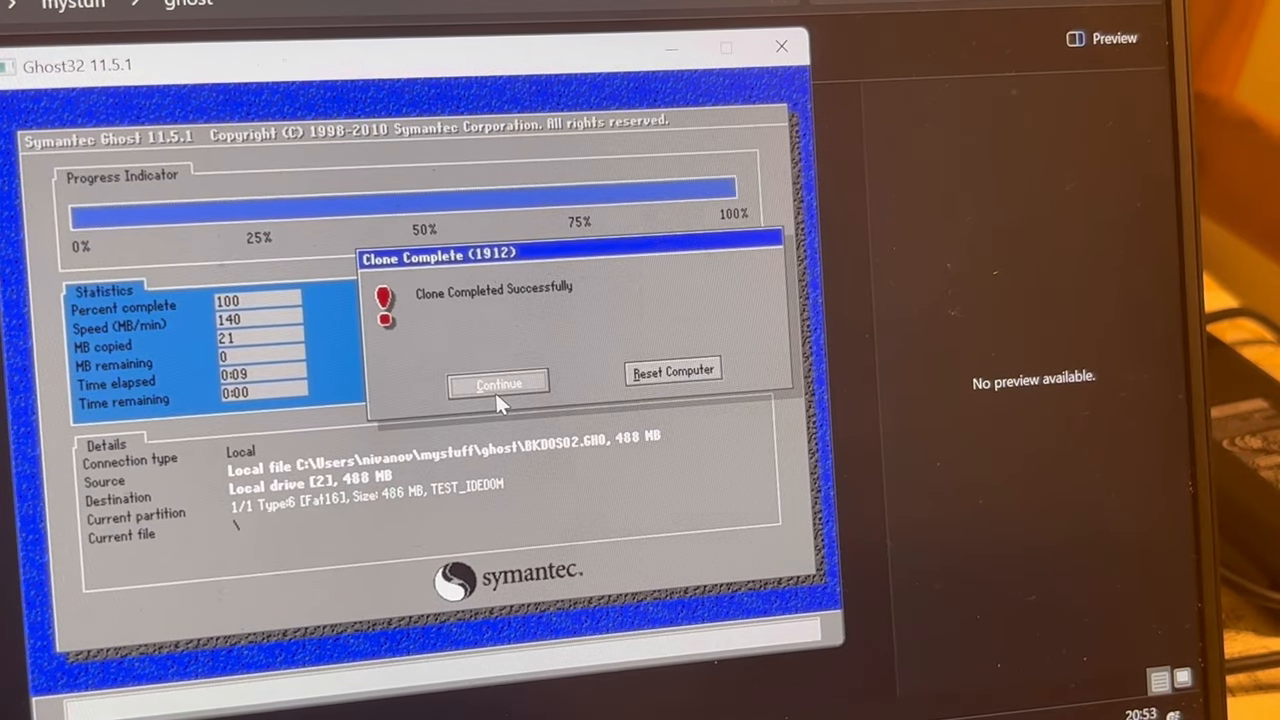
Acknowledge the Clone Complete message and quit Ghost, returning to the ghost folder listing.
left_click(498, 382)
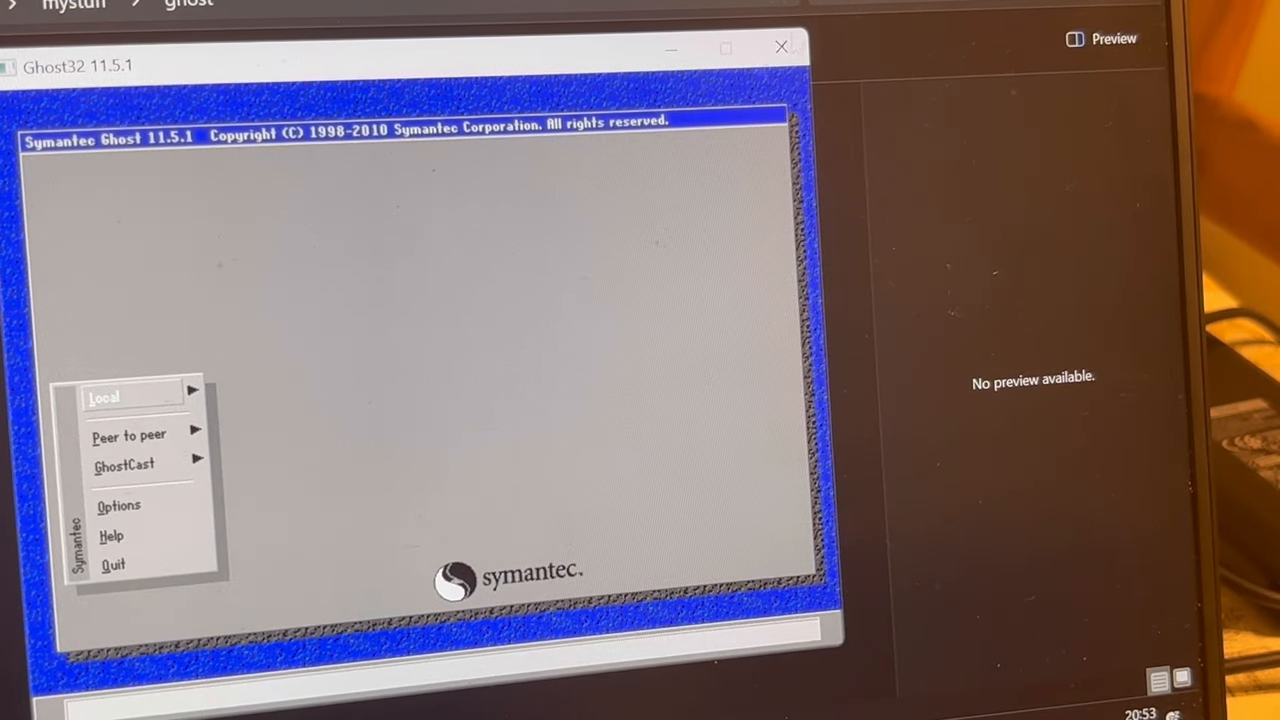
mouse_move(112, 536)
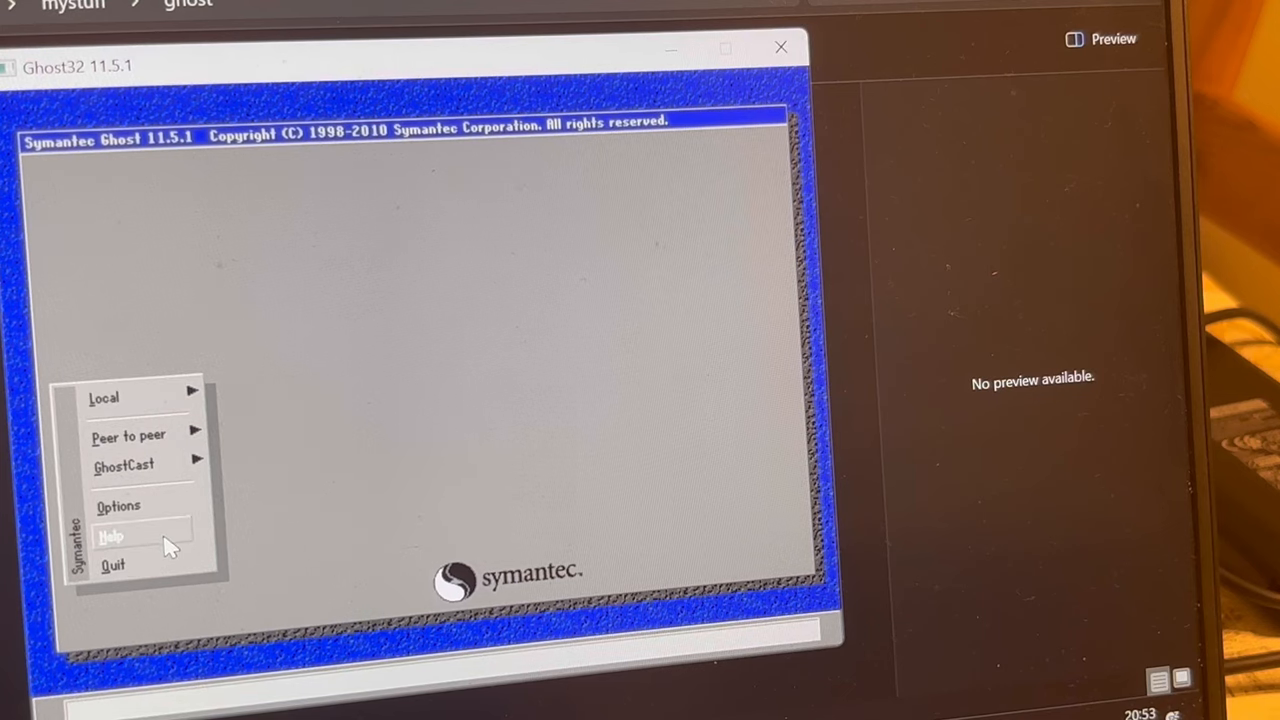
left_click(114, 568)
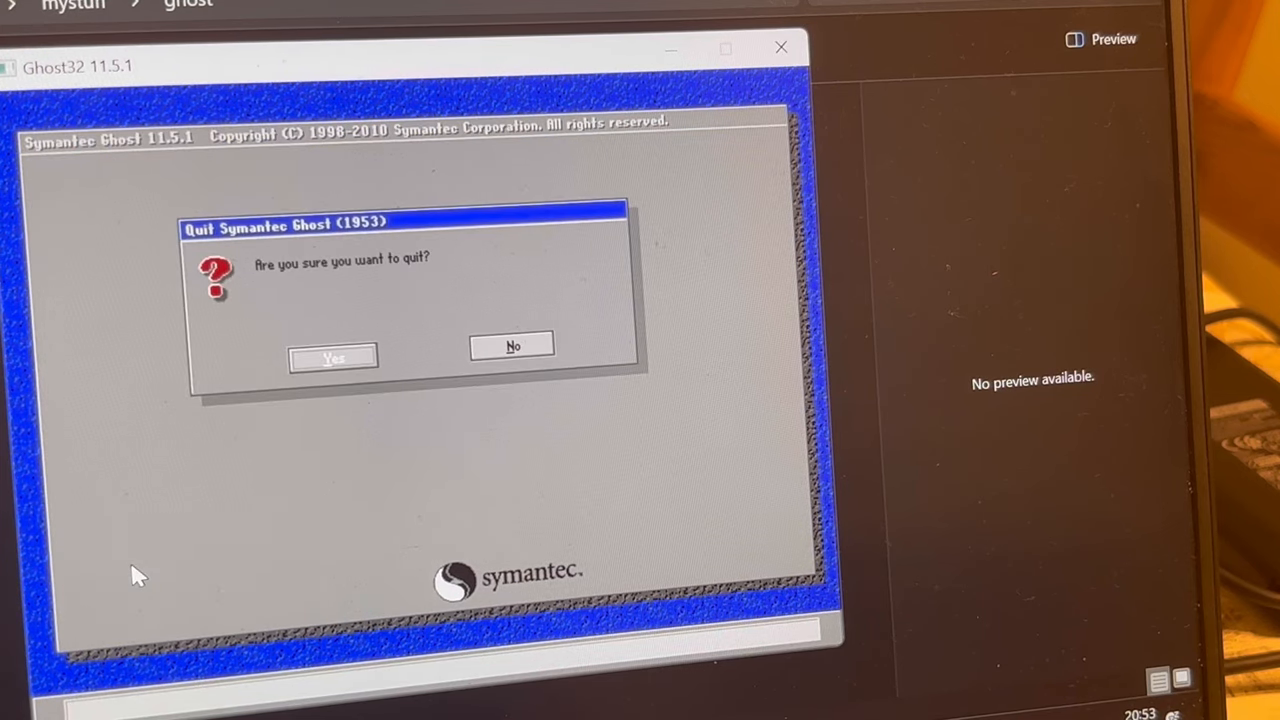
left_click(332, 356)
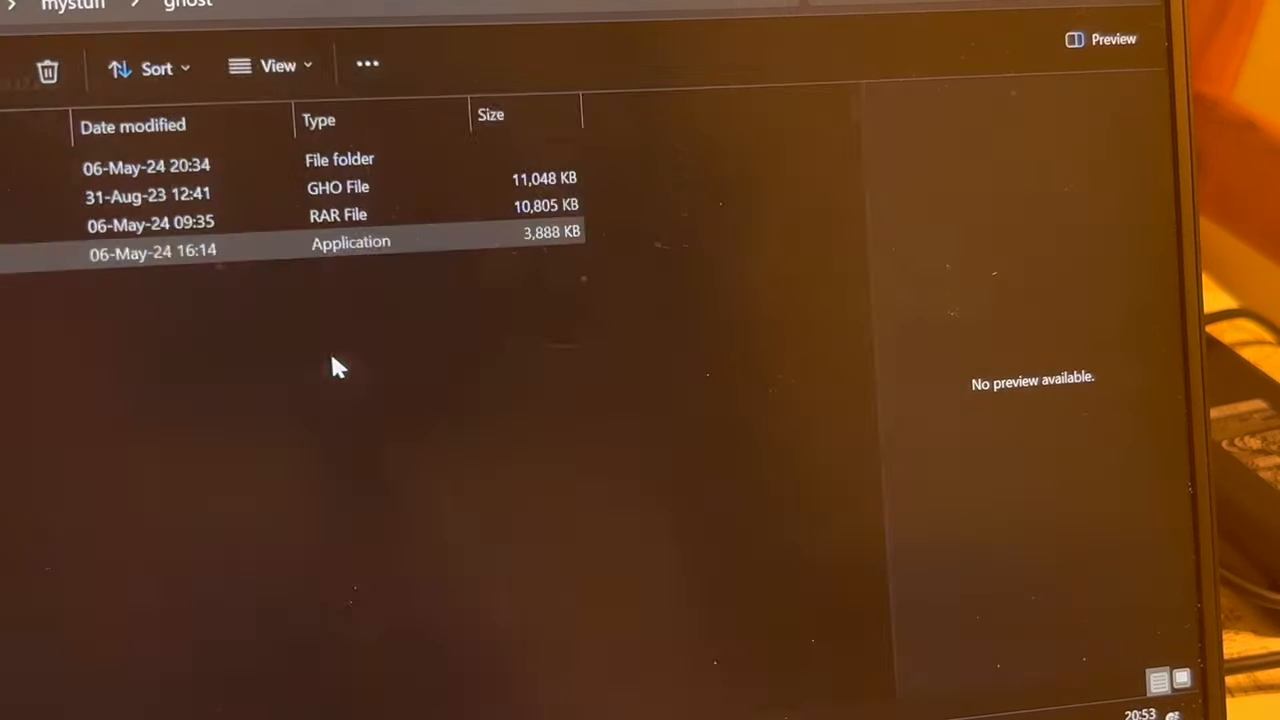